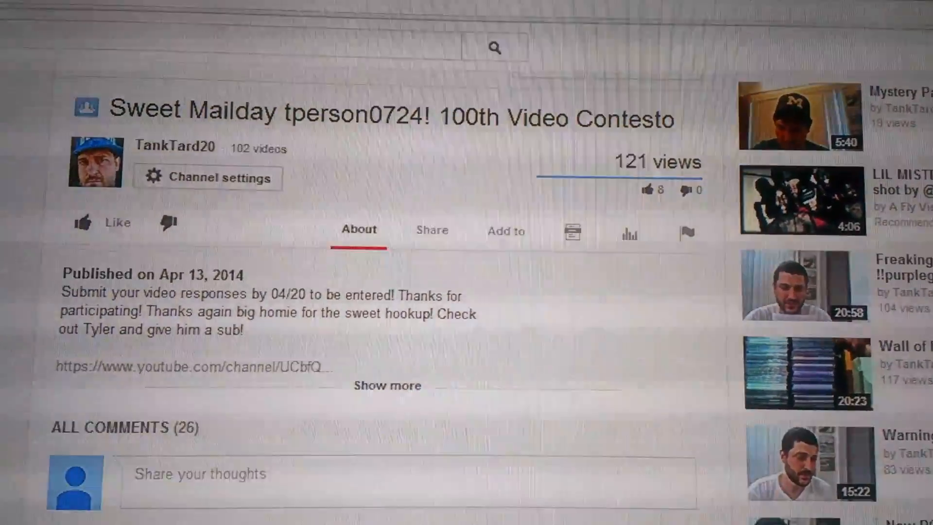
Scroll through the page around the text box holding the eight entrant names
scroll(down, 3)
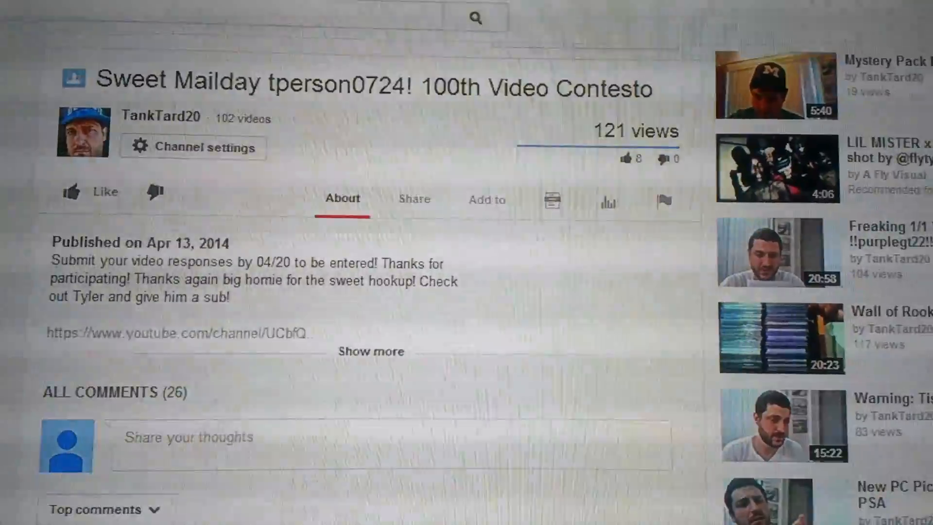
scroll(down, 3)
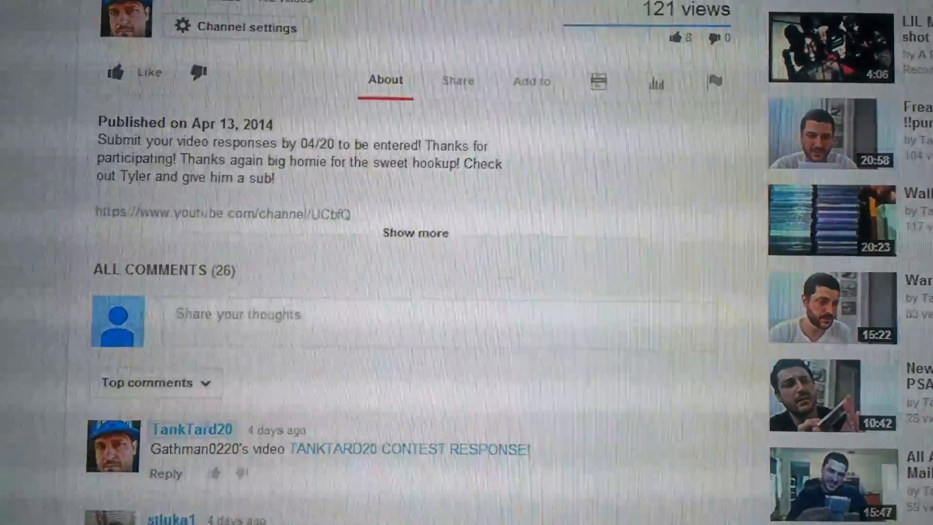
scroll(down, 3)
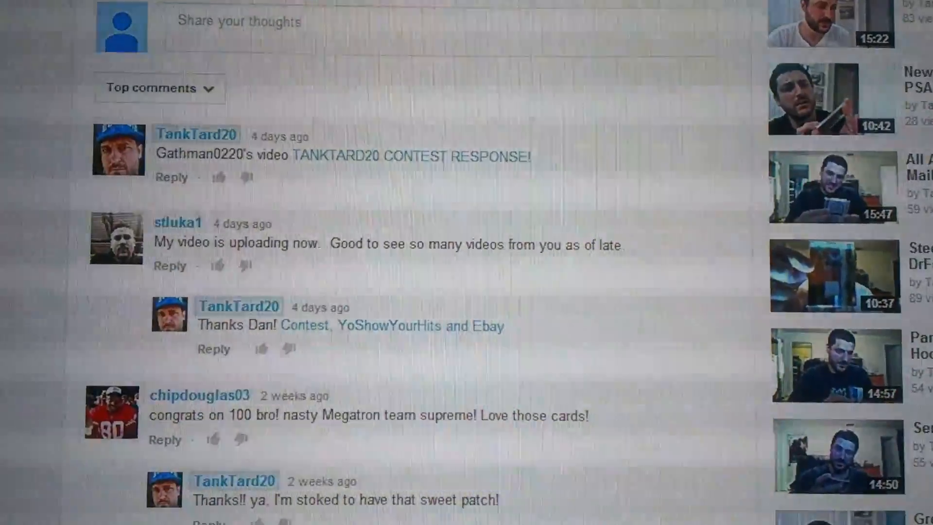
scroll(down, 3)
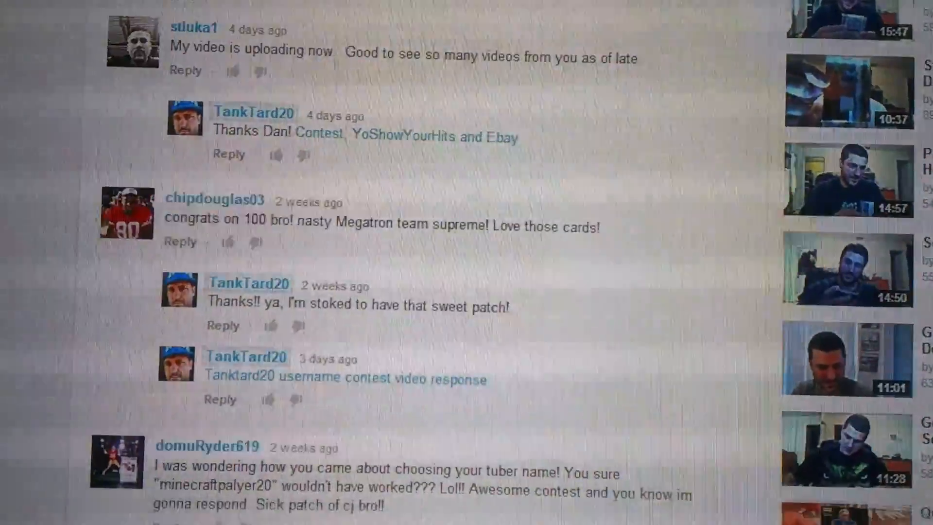
scroll(down, 3)
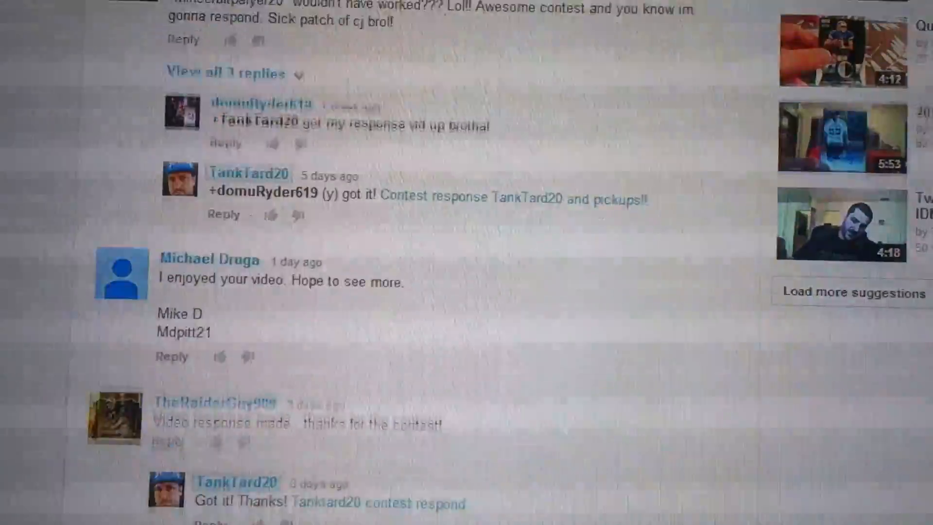
scroll(down, 3)
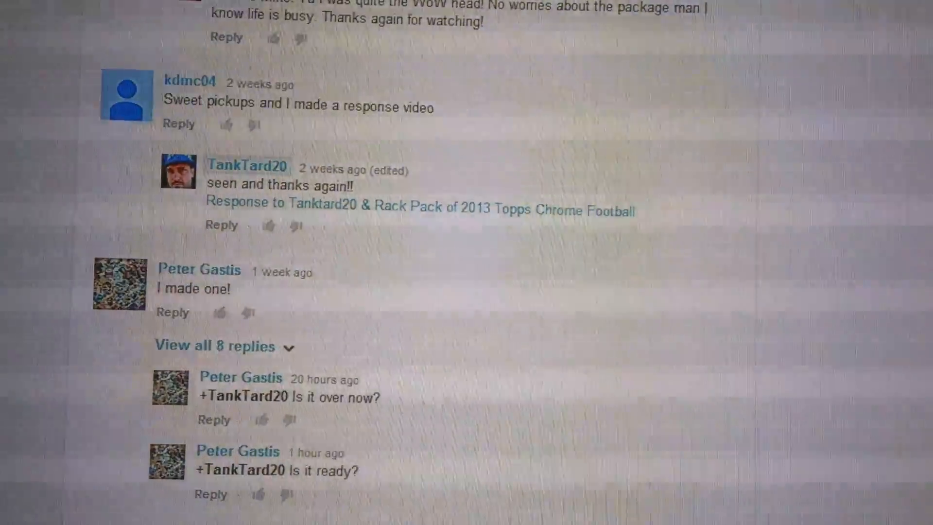
scroll(up, 3)
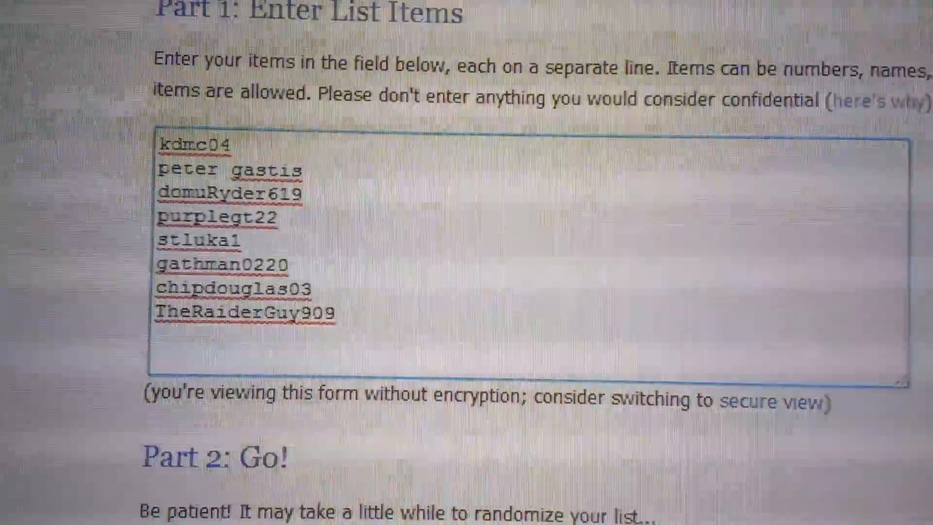
scroll(up, 3)
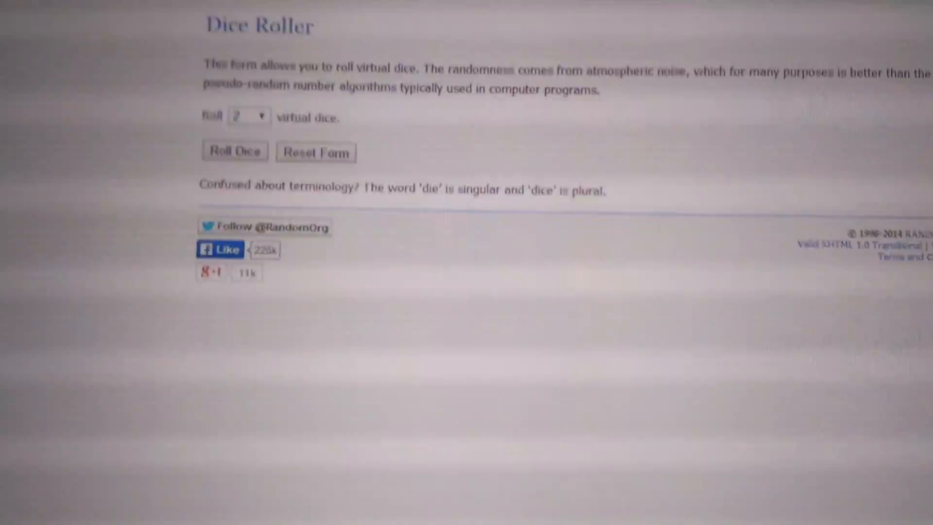
scroll(up, 3)
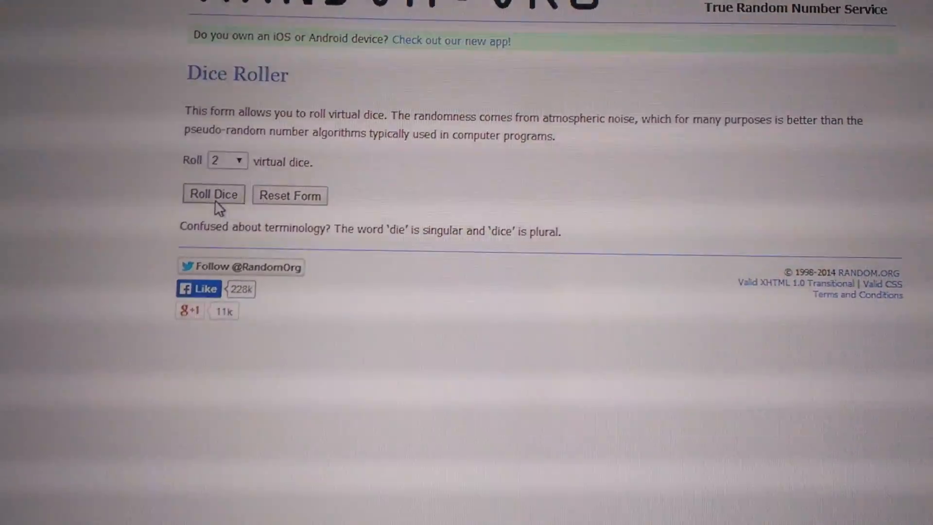
click(212, 194)
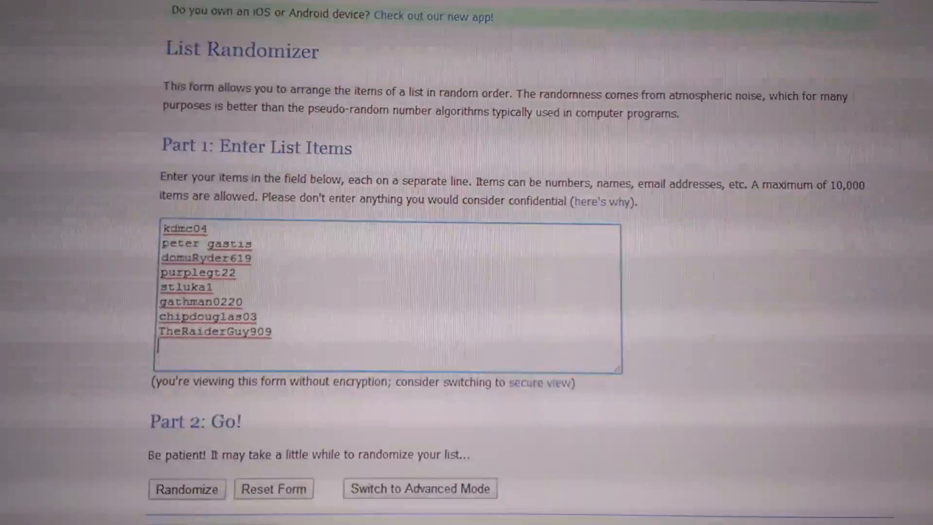
scroll(down, 3)
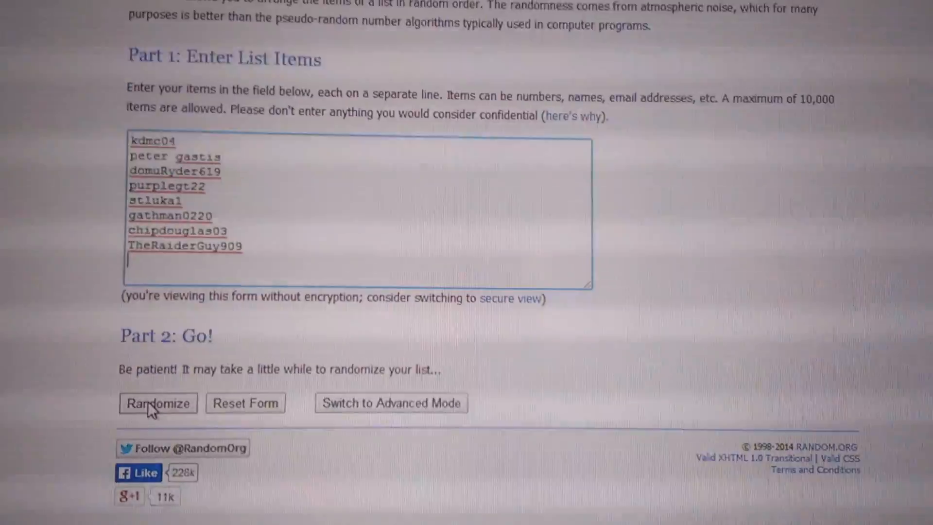
click(157, 402)
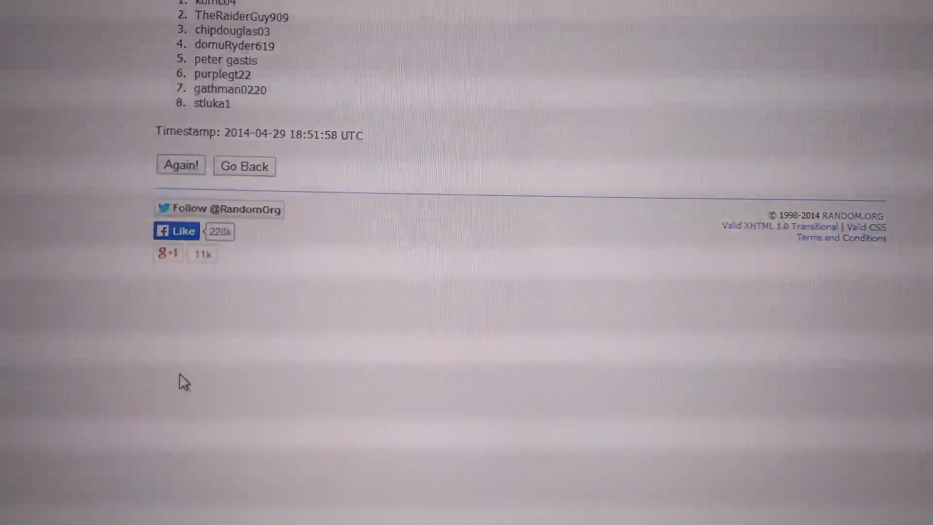
scroll(up, 3)
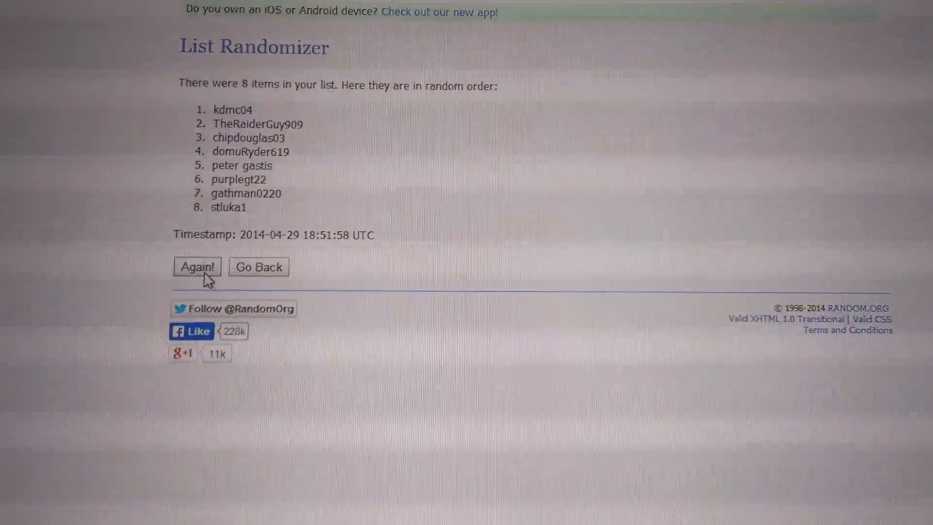
click(196, 267)
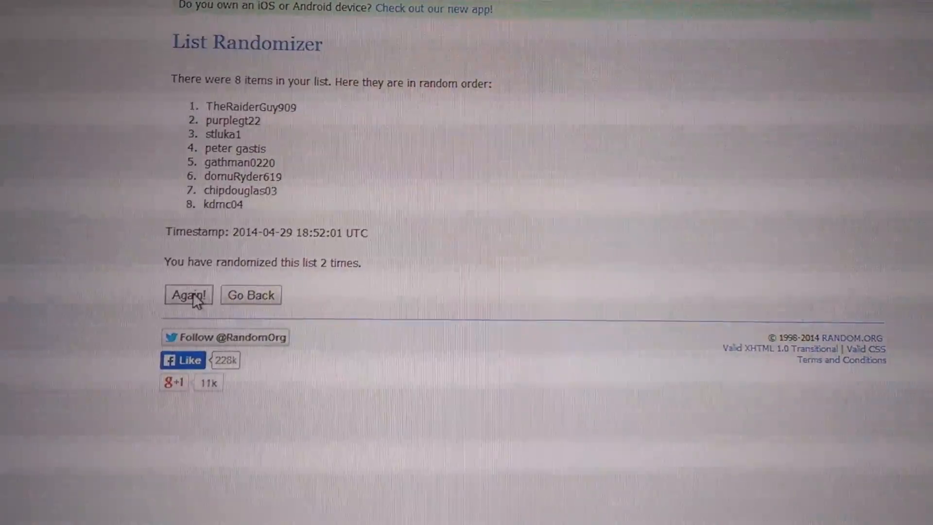
click(188, 294)
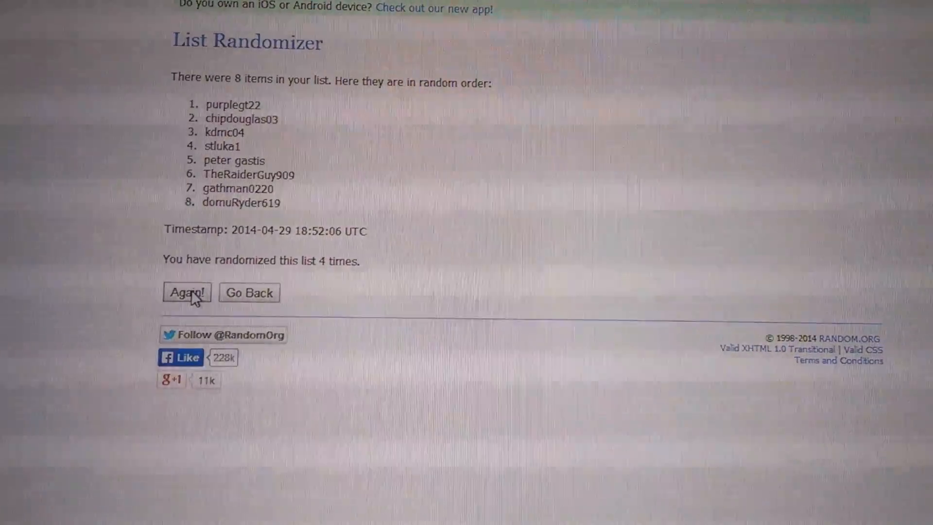
click(186, 293)
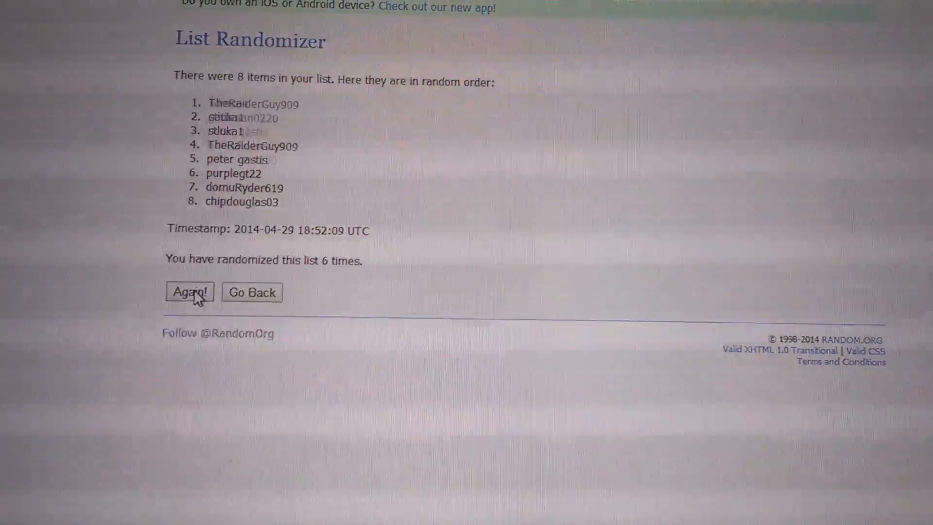
click(189, 293)
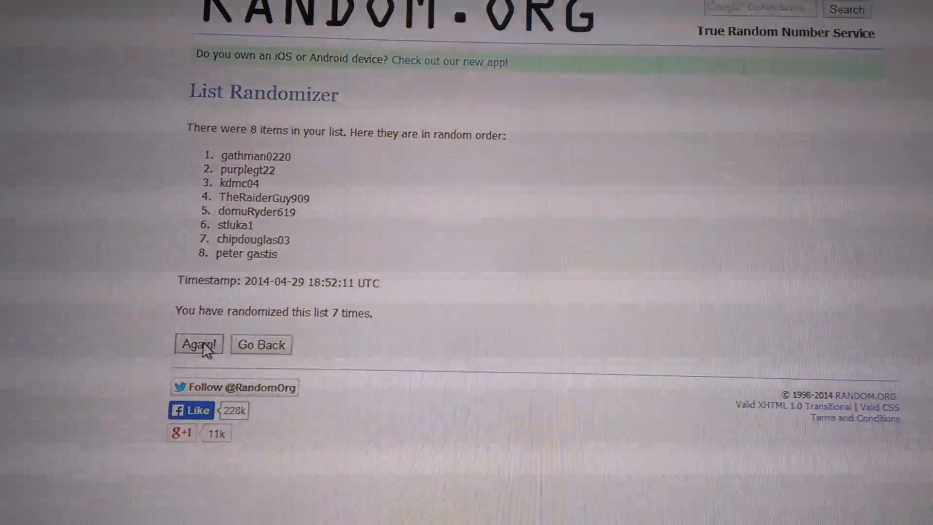
click(198, 344)
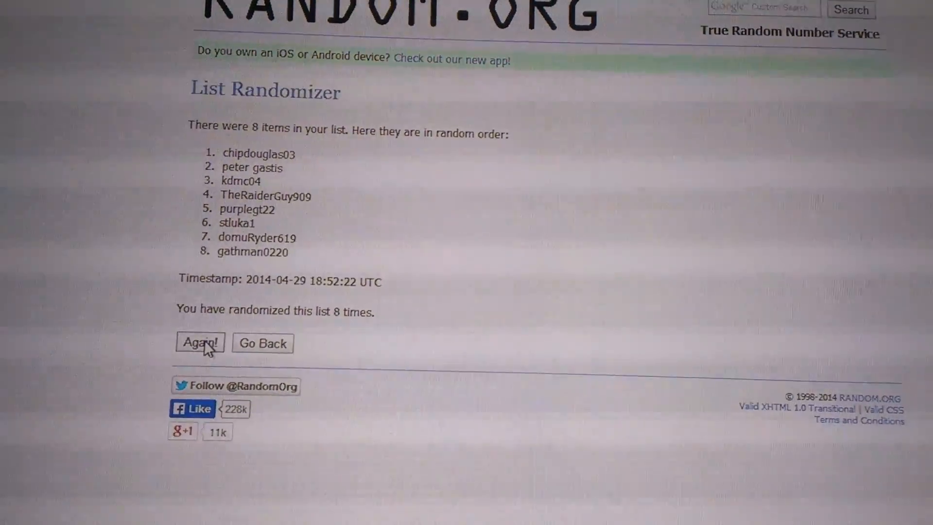